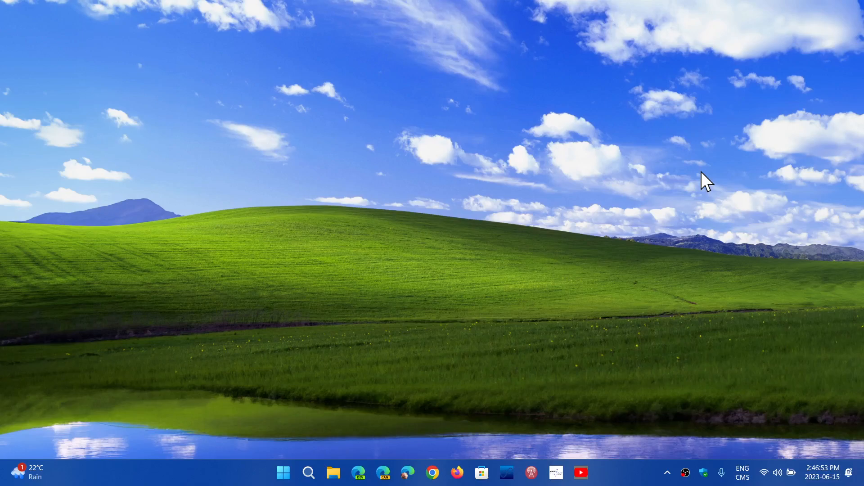
{"action": "mouse_move", "coordinate": [611, 176]}
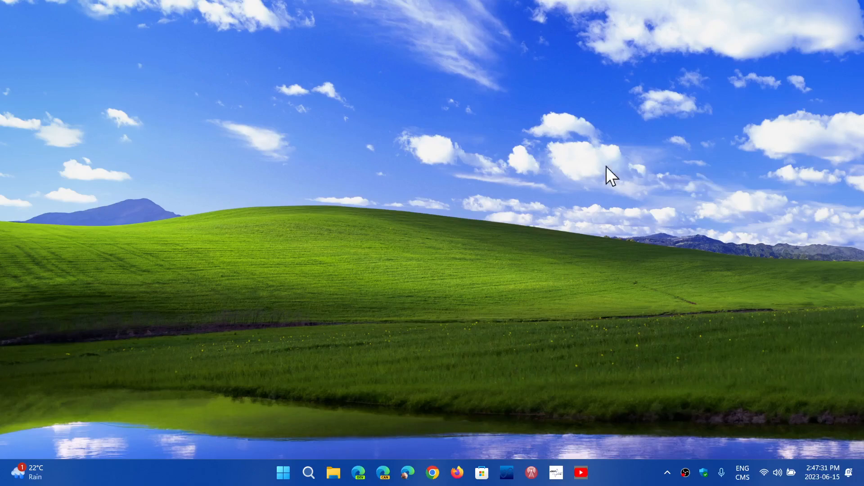
{"action": "mouse_move", "coordinate": [285, 437]}
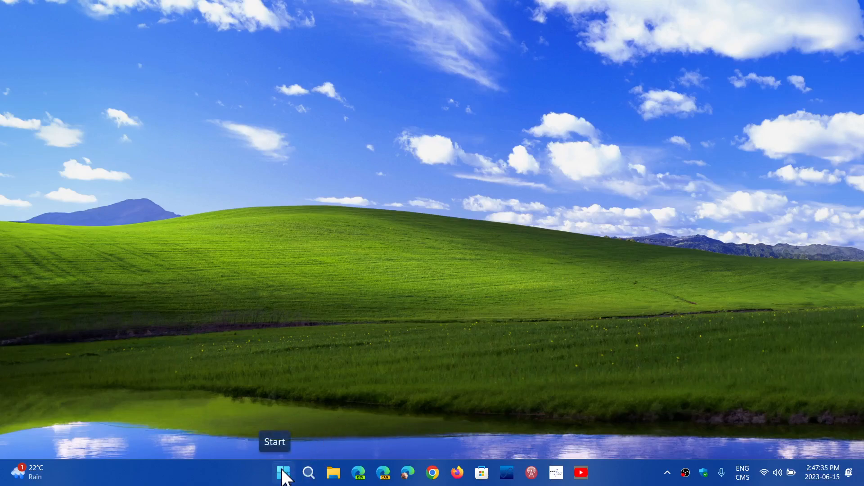
{"action": "mouse_move", "coordinate": [351, 398]}
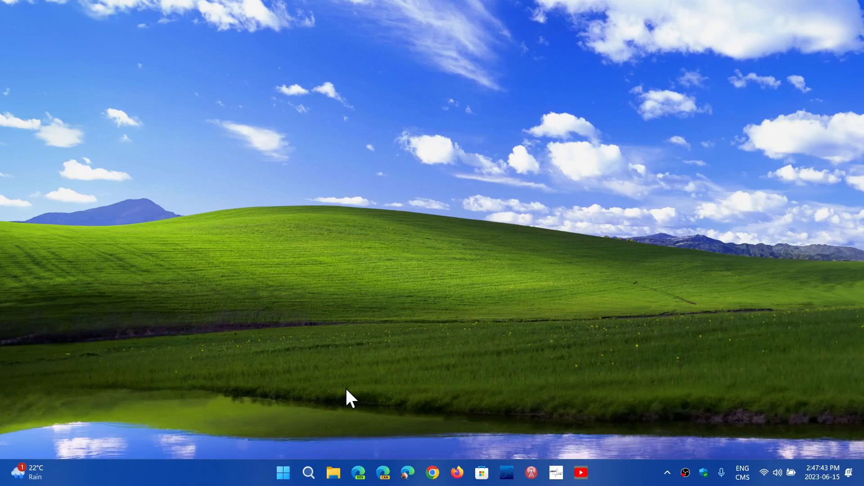
{"action": "mouse_move", "coordinate": [267, 447]}
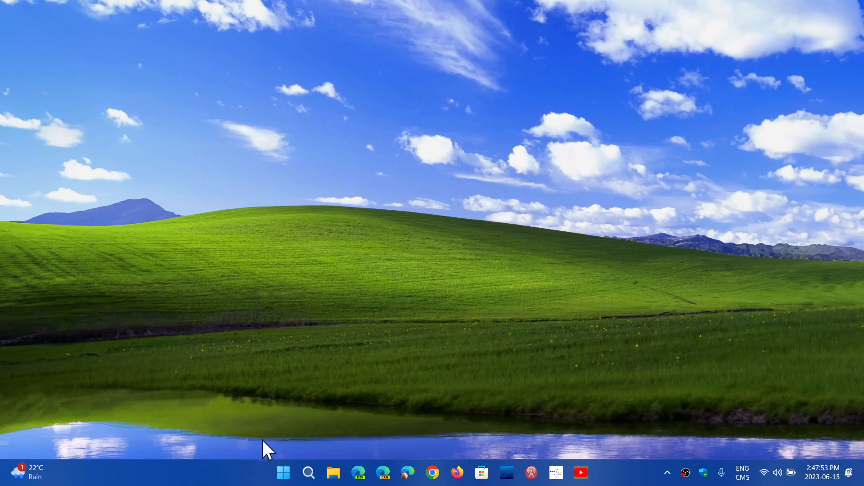
Step: Bring up the Start menu's pinned apps and search for Registry Editor with 'regedd'
{"action": "left_click", "coordinate": [283, 472]}
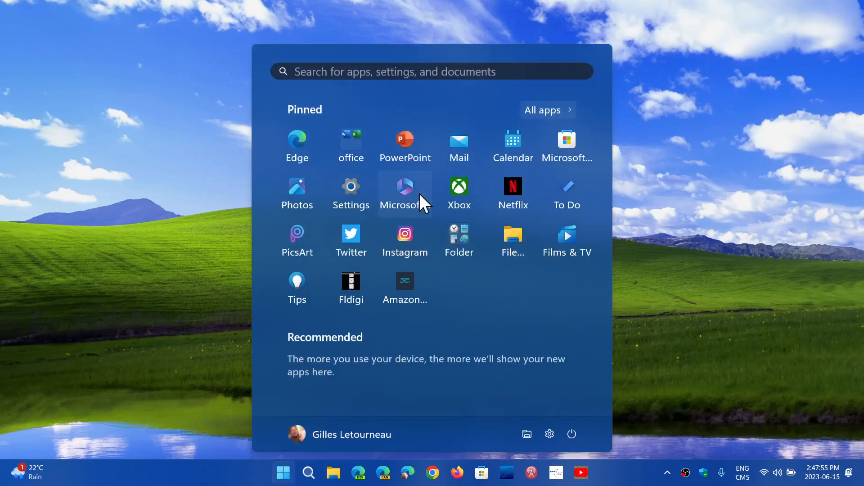
{"action": "left_click", "coordinate": [351, 190]}
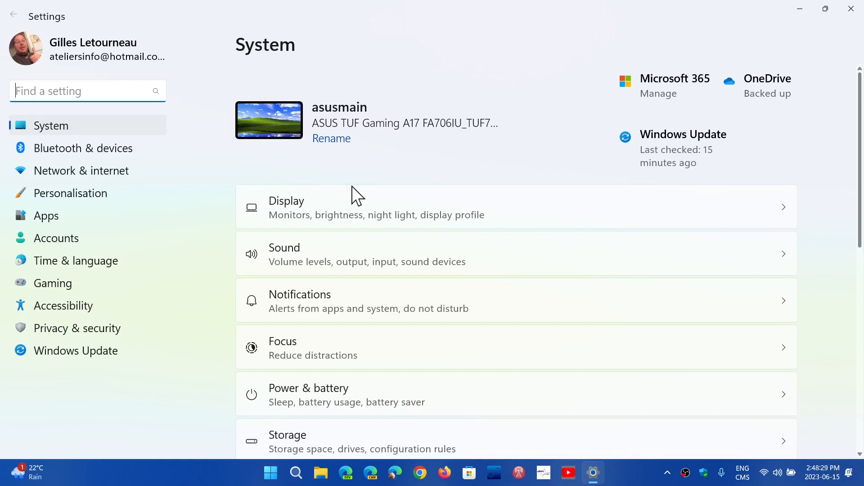
{"action": "mouse_move", "coordinate": [686, 42]}
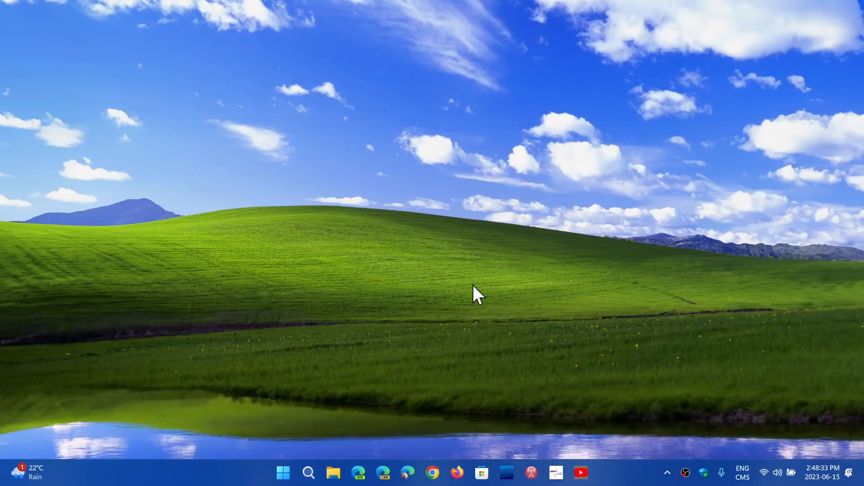
{"action": "mouse_move", "coordinate": [309, 472]}
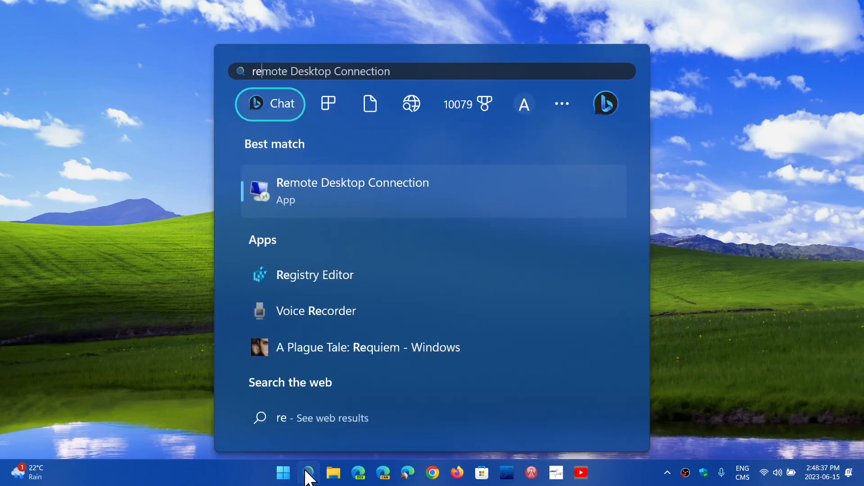
{"action": "type", "text": "regedd"}
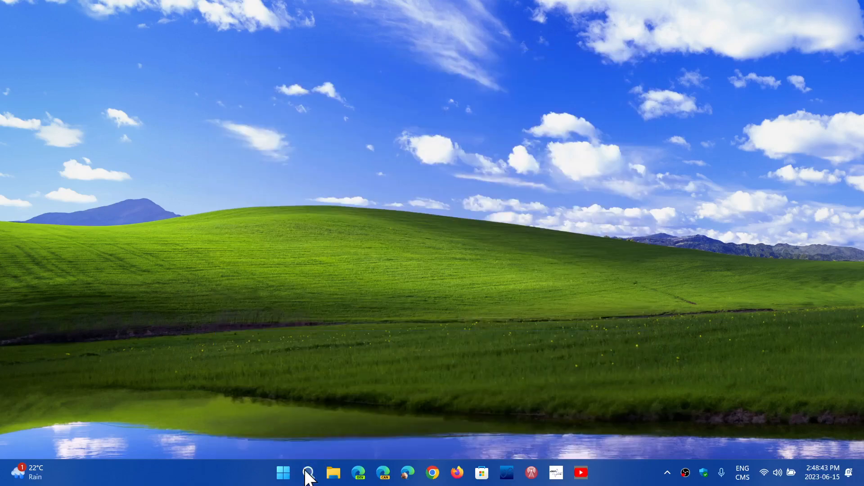
{"action": "mouse_move", "coordinate": [361, 347]}
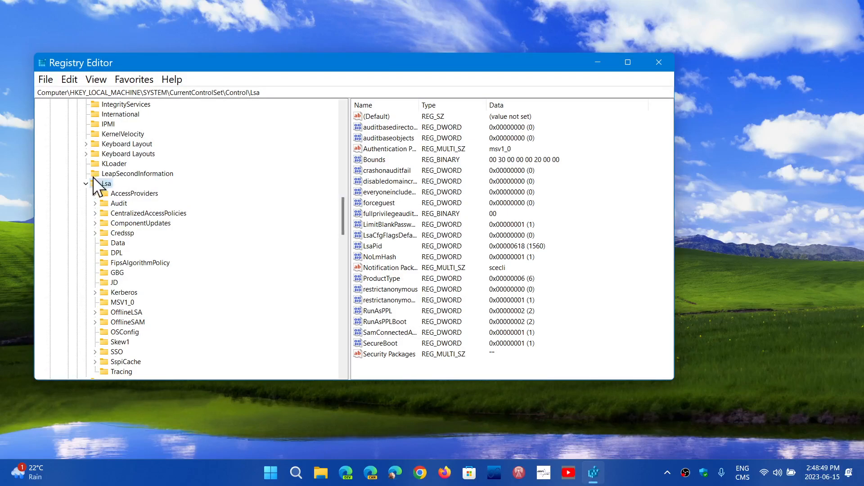
Step: Collapse the Lsa, SYSTEM and HKEY_LOCAL_MACHINE keys, then close Registry Editor
{"action": "left_click", "coordinate": [86, 184]}
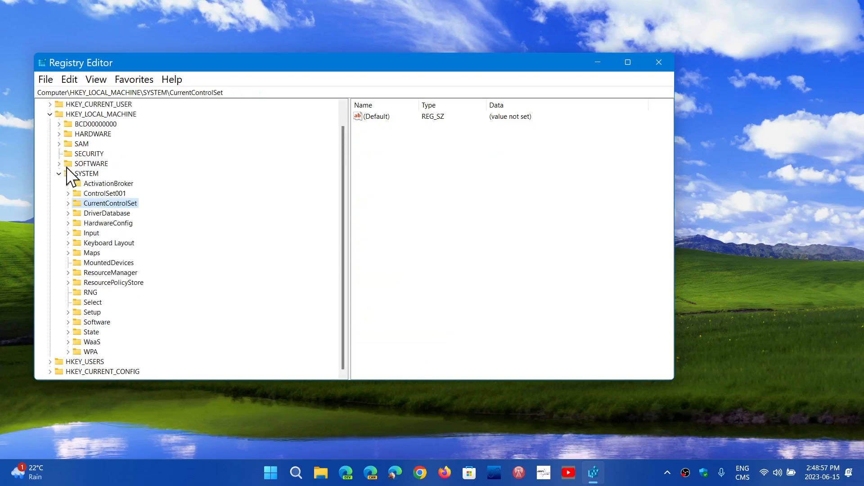
{"action": "left_click", "coordinate": [59, 172]}
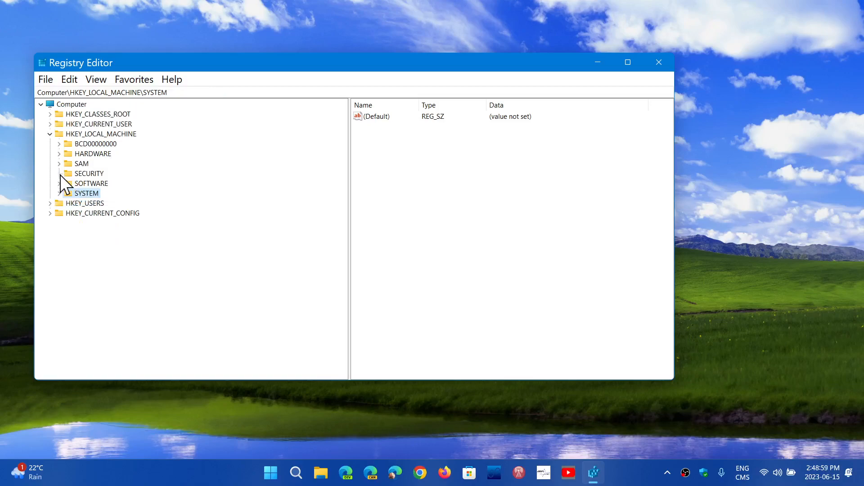
{"action": "left_click", "coordinate": [50, 133]}
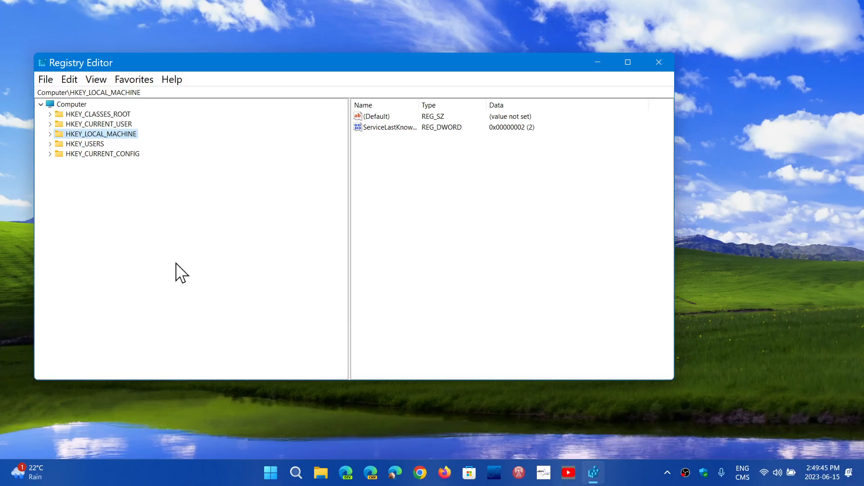
{"action": "mouse_move", "coordinate": [576, 68]}
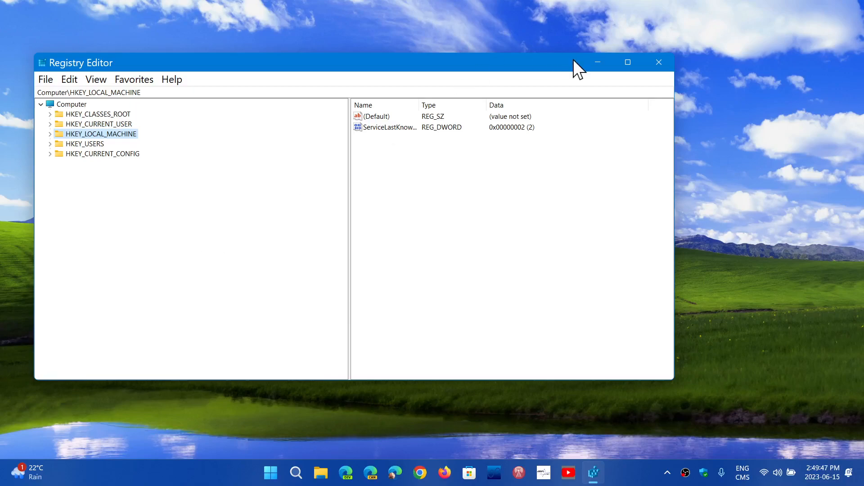
{"action": "left_click", "coordinate": [658, 62]}
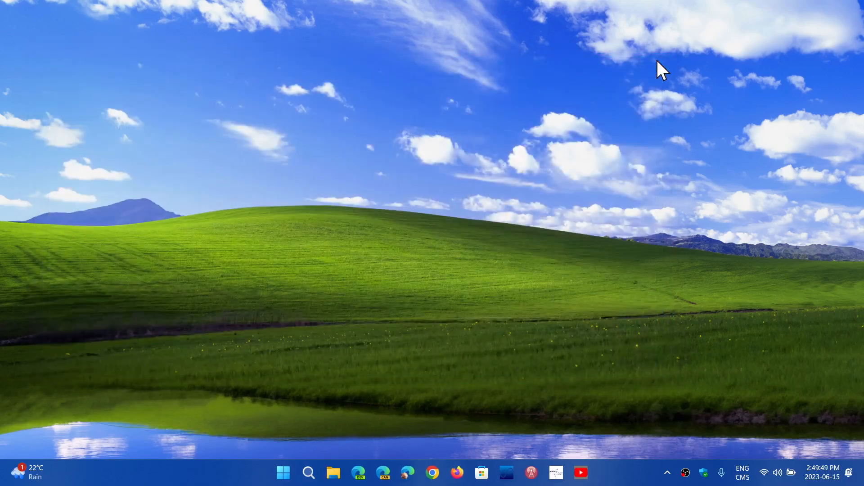